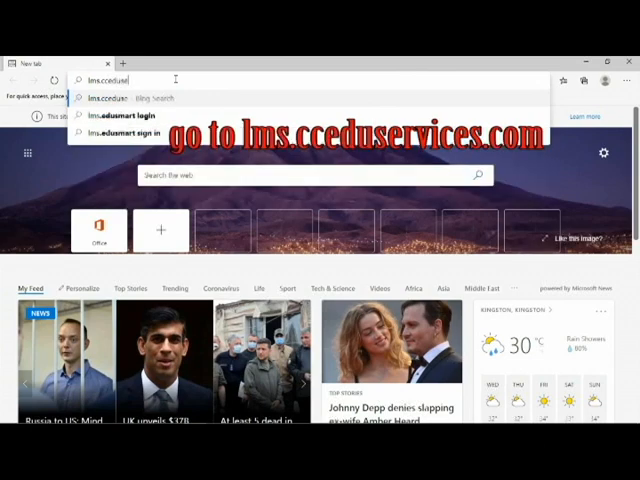
# Go to lms.cceduservices.com in Edge to load the Campion College learning platform
pyautogui.write('lms.cceduservices.com')
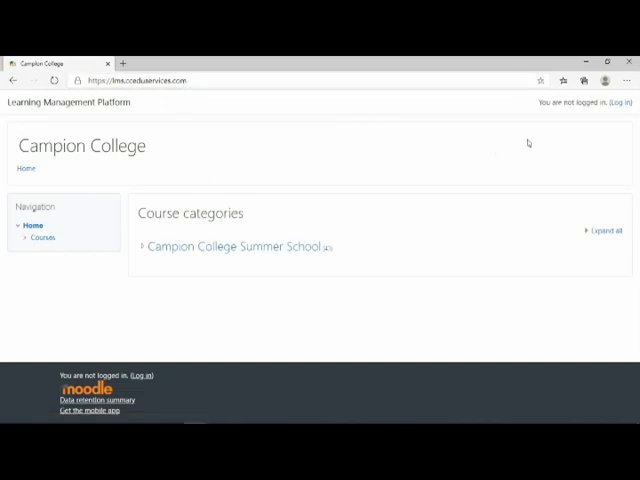
pyautogui.click(624, 102)
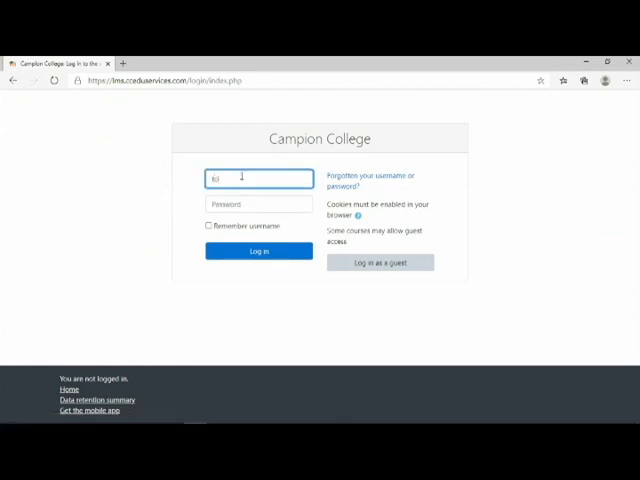
pyautogui.write('cmjones@test.com')
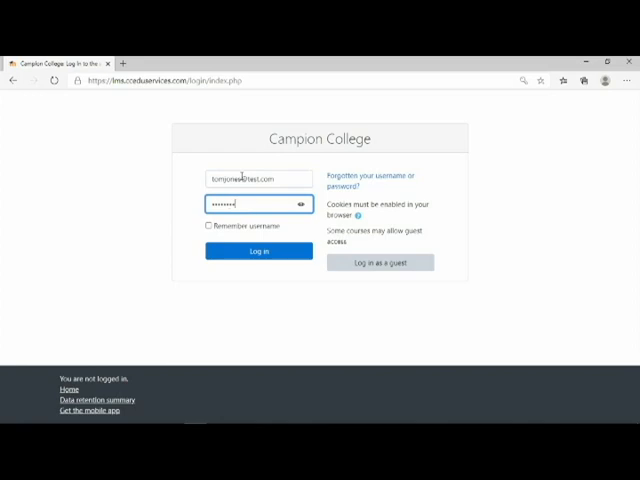
pyautogui.click(258, 251)
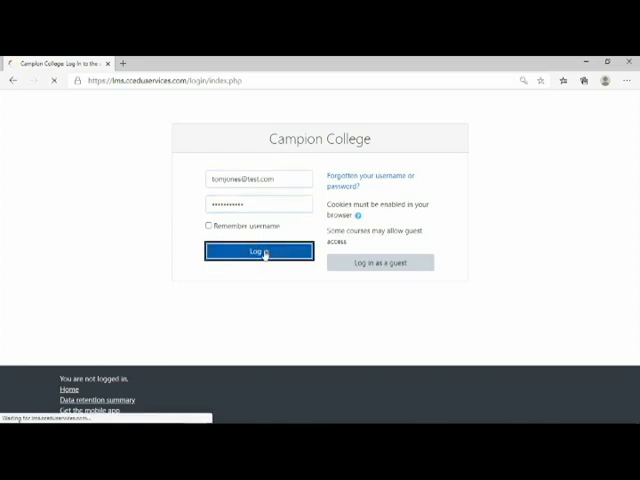
pyautogui.click(258, 251)
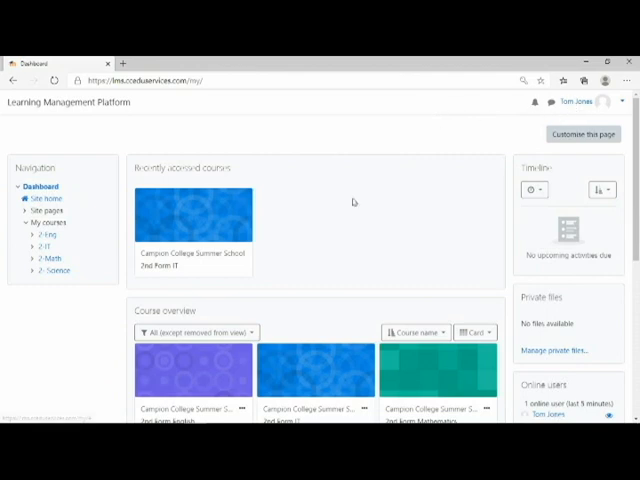
# Scroll the dashboard to review recently accessed courses, including 2nd Form IT, and the course overview
pyautogui.scroll(-3)
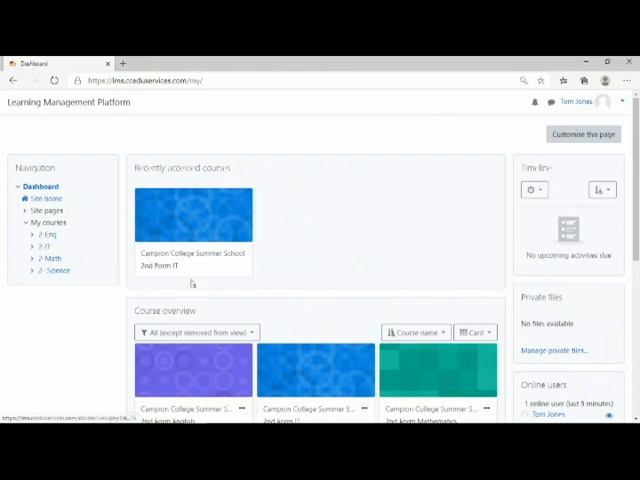
pyautogui.scroll(-3)
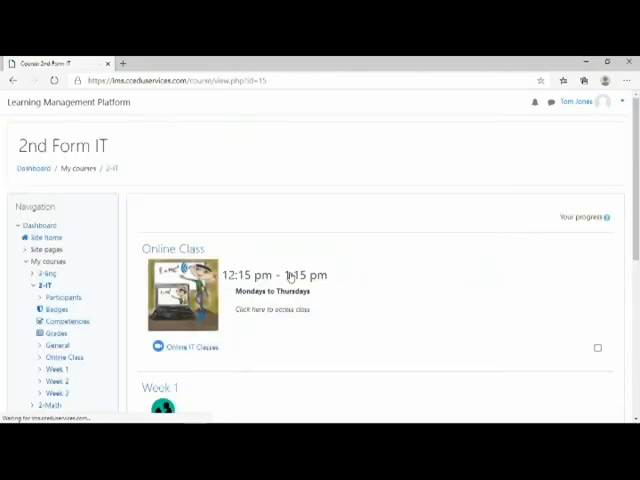
# Scroll to the Online Class section of 2nd Form IT and open Online IT Classes
pyautogui.scroll(-3)
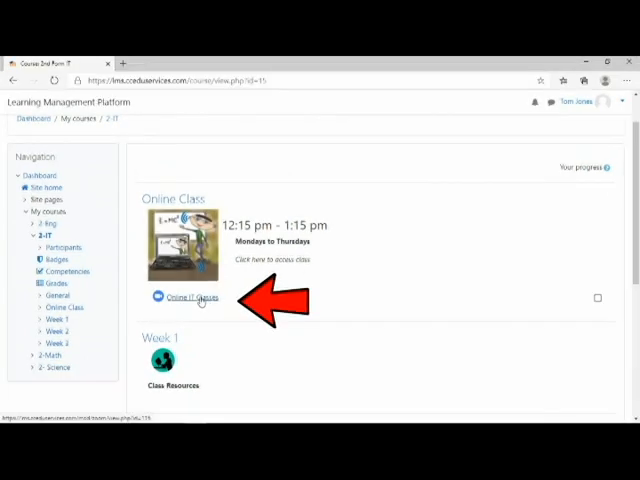
pyautogui.click(187, 297)
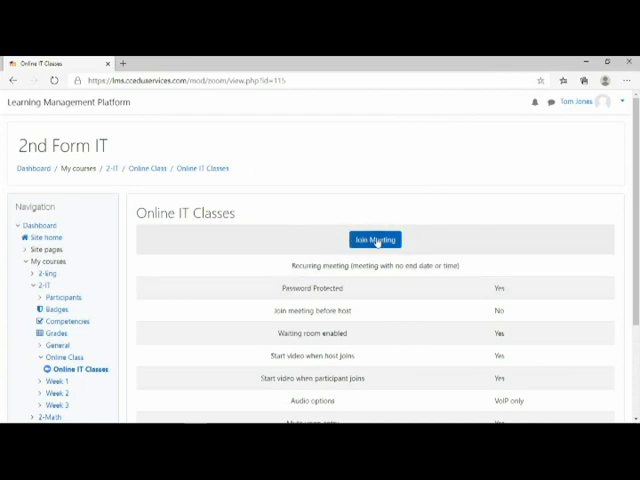
# Join the Online IT Classes meeting and launch it in the Zoom app
pyautogui.click(375, 239)
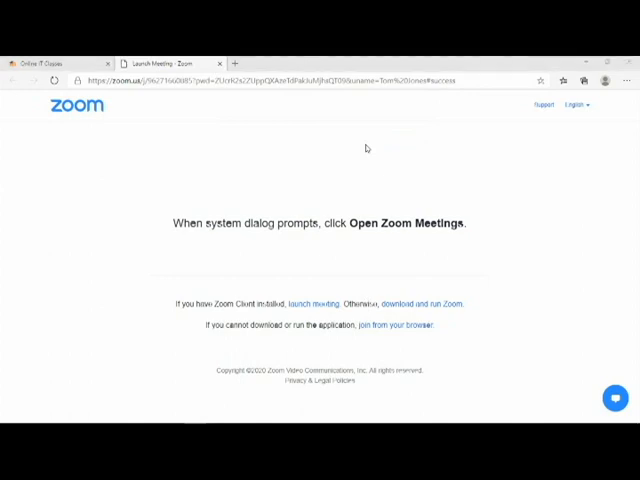
pyautogui.click(314, 304)
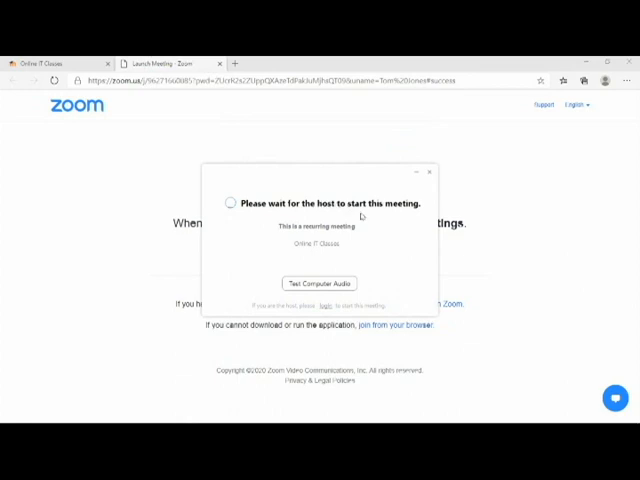
pyautogui.moveTo(375, 227)
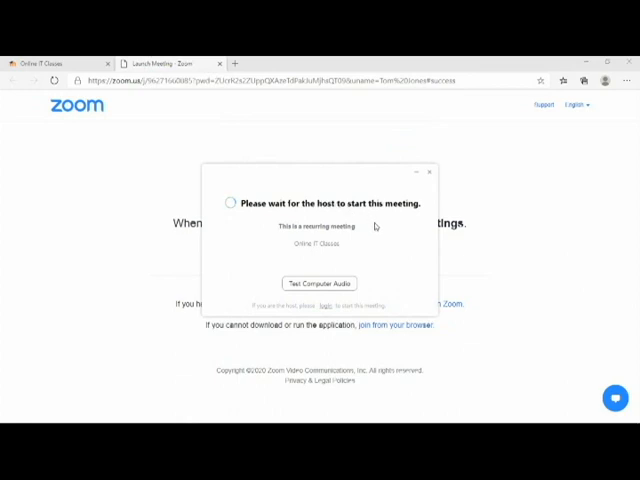